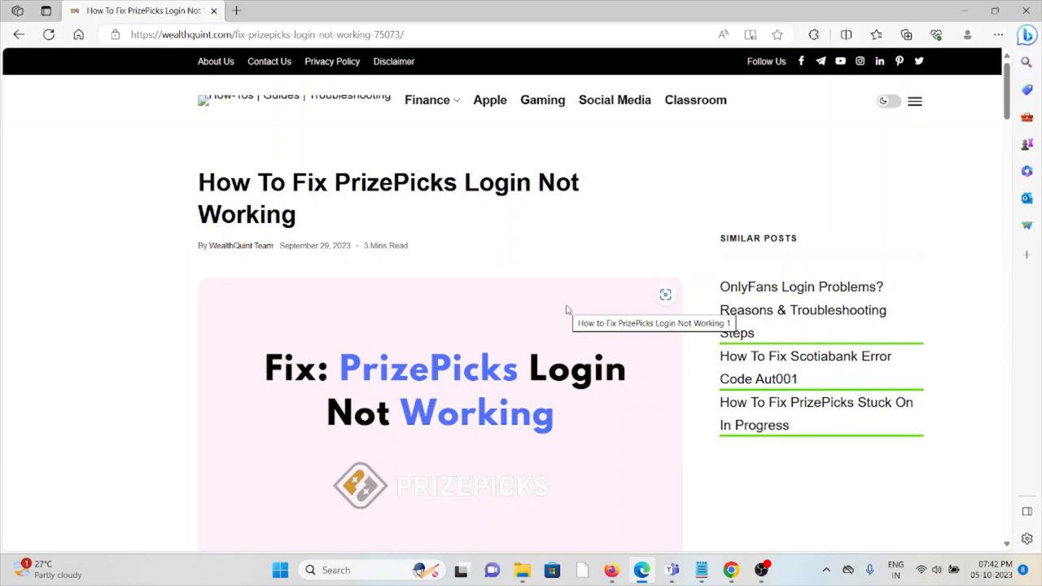
{"action": "mouse_move", "coordinate": [567, 320]}
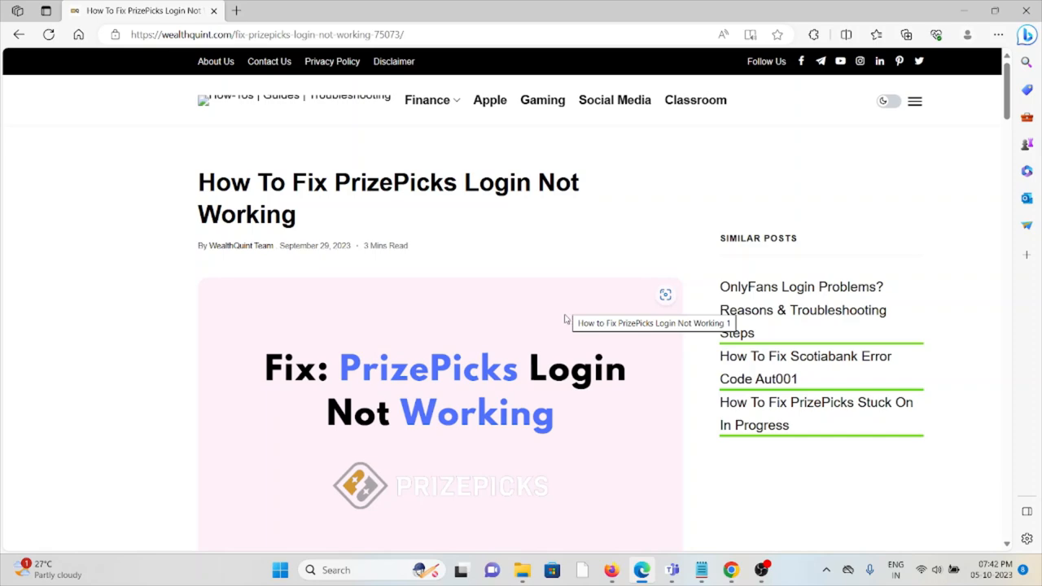
Scroll the WealthQuint article down to the '2. Clear Your Browser Cache And Cookies' section.
{"action": "scroll", "scroll_direction": "down", "scroll_amount": 3}
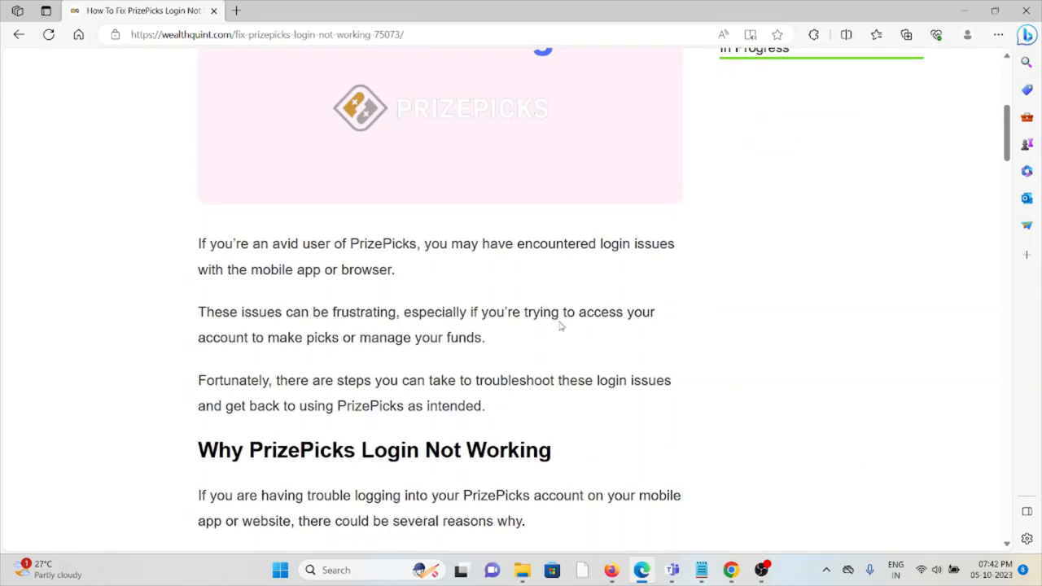
{"action": "mouse_move", "coordinate": [557, 373]}
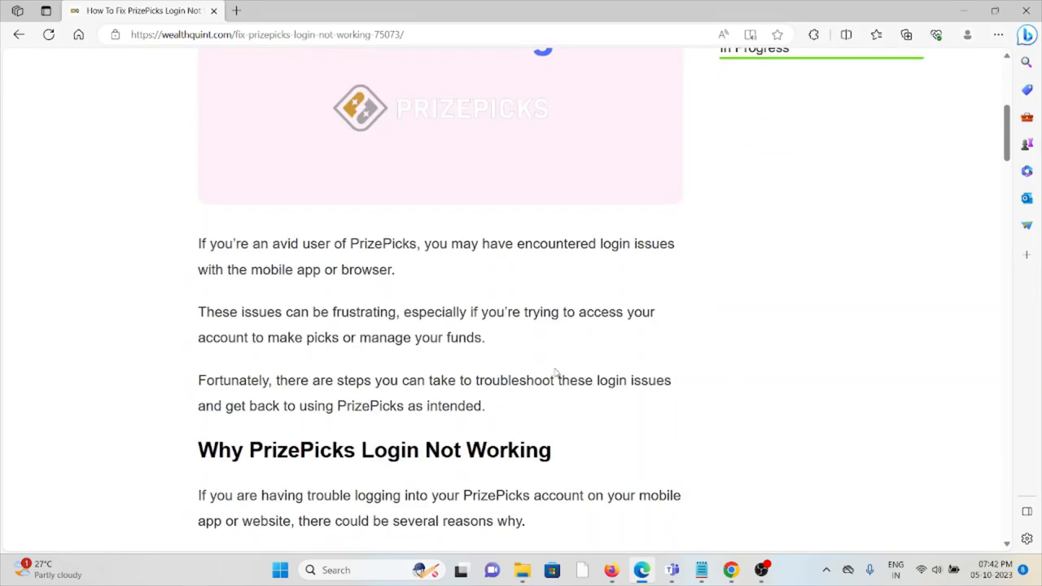
{"action": "mouse_move", "coordinate": [535, 411]}
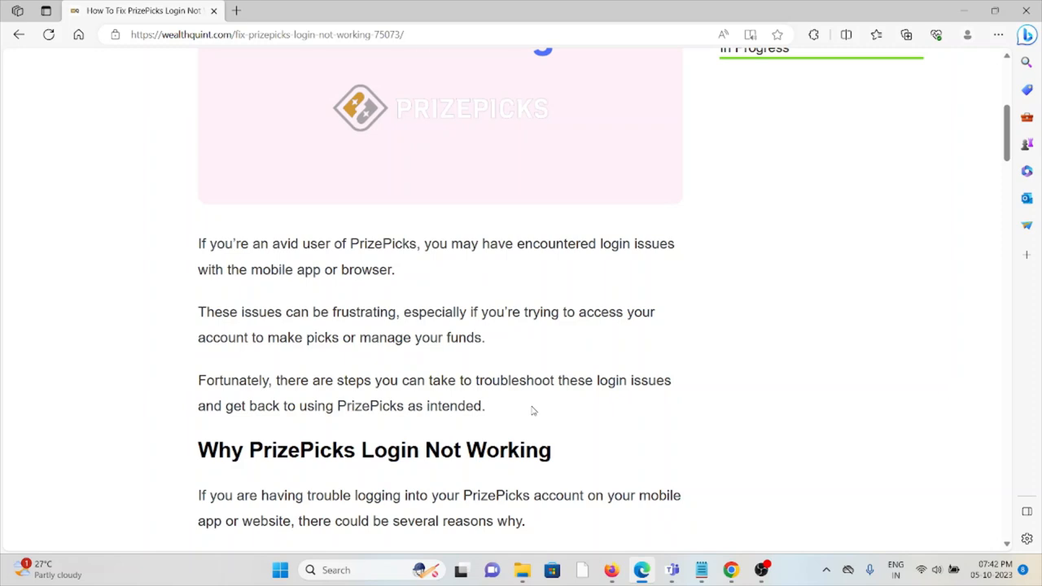
{"action": "mouse_move", "coordinate": [529, 368]}
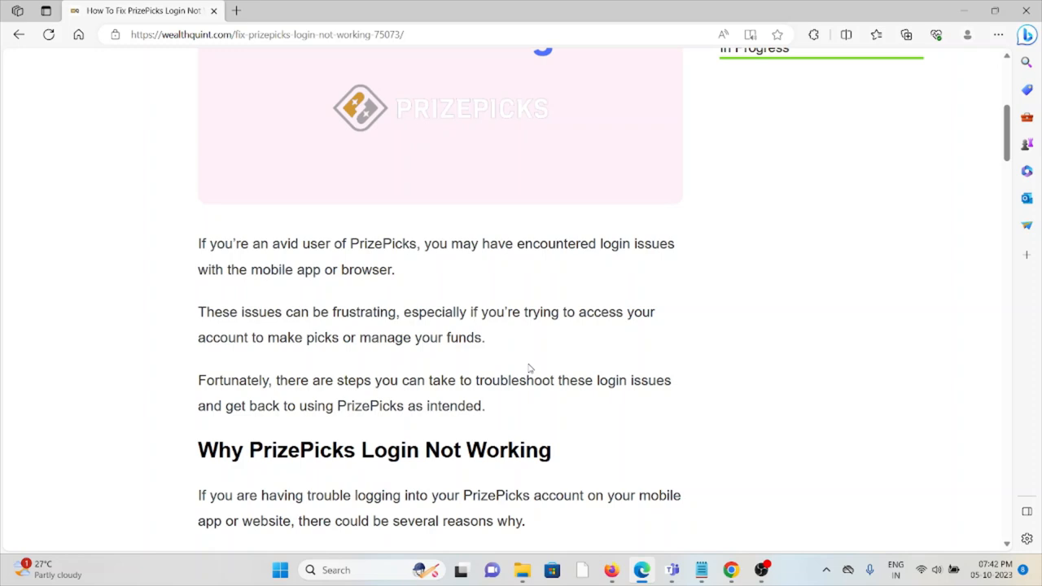
{"action": "scroll", "scroll_direction": "down", "scroll_amount": 3}
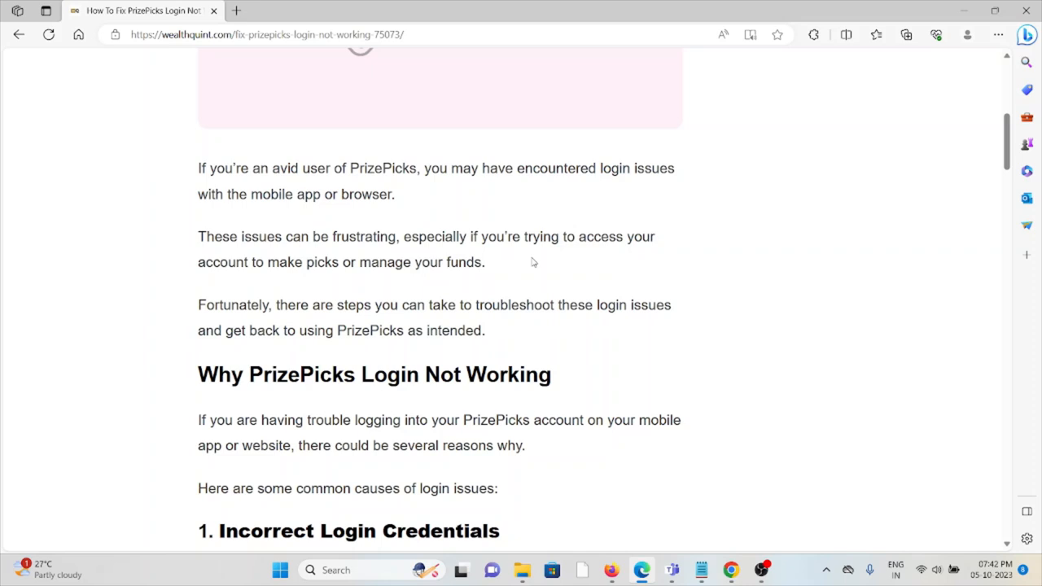
{"action": "mouse_move", "coordinate": [531, 251]}
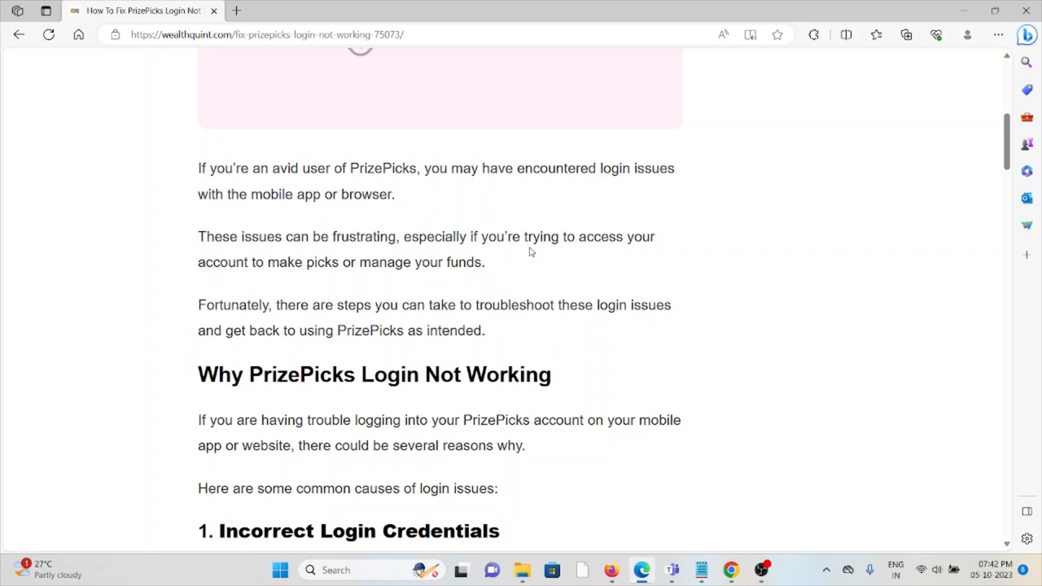
{"action": "scroll", "scroll_direction": "down", "scroll_amount": 3}
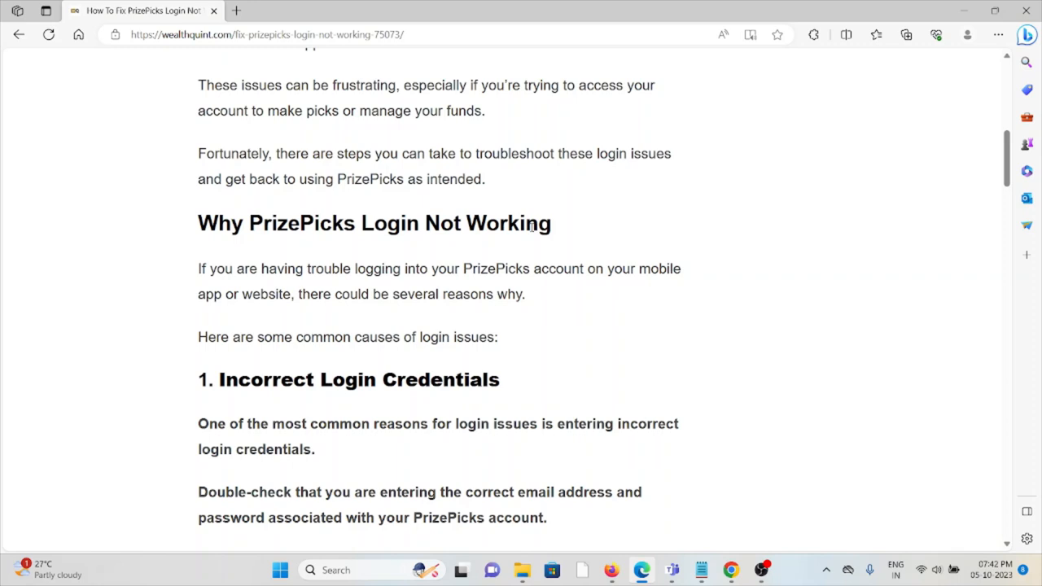
{"action": "mouse_move", "coordinate": [581, 236]}
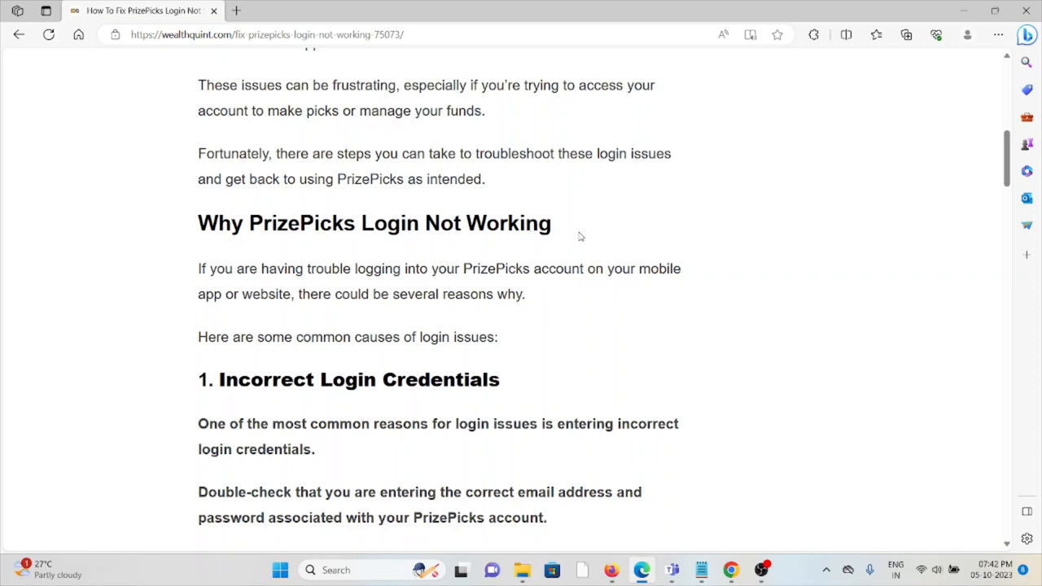
{"action": "mouse_move", "coordinate": [576, 231]}
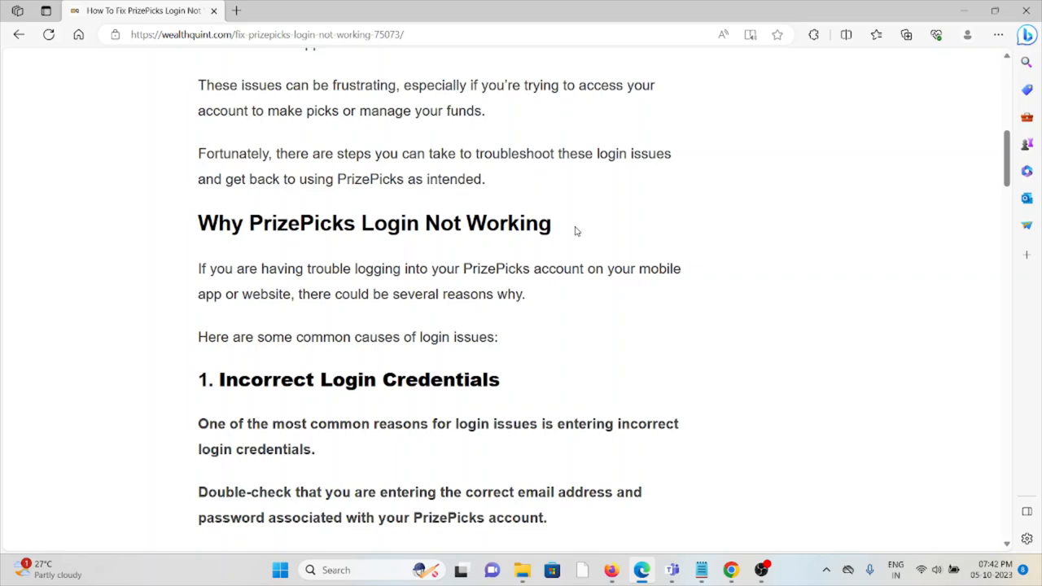
{"action": "scroll", "scroll_direction": "down", "scroll_amount": 3}
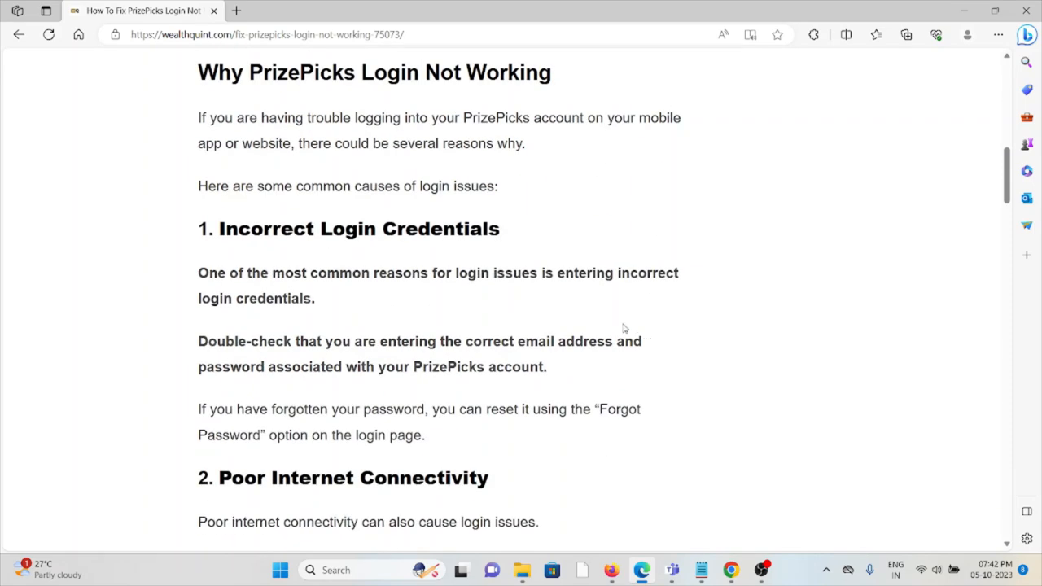
{"action": "scroll", "scroll_direction": "down", "scroll_amount": 3}
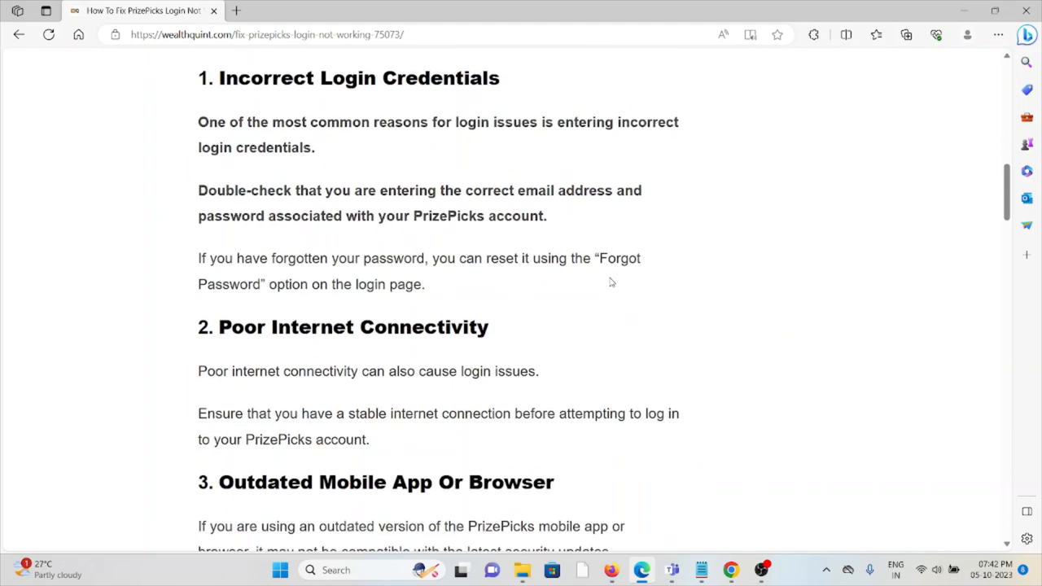
{"action": "scroll", "scroll_direction": "down", "scroll_amount": 3}
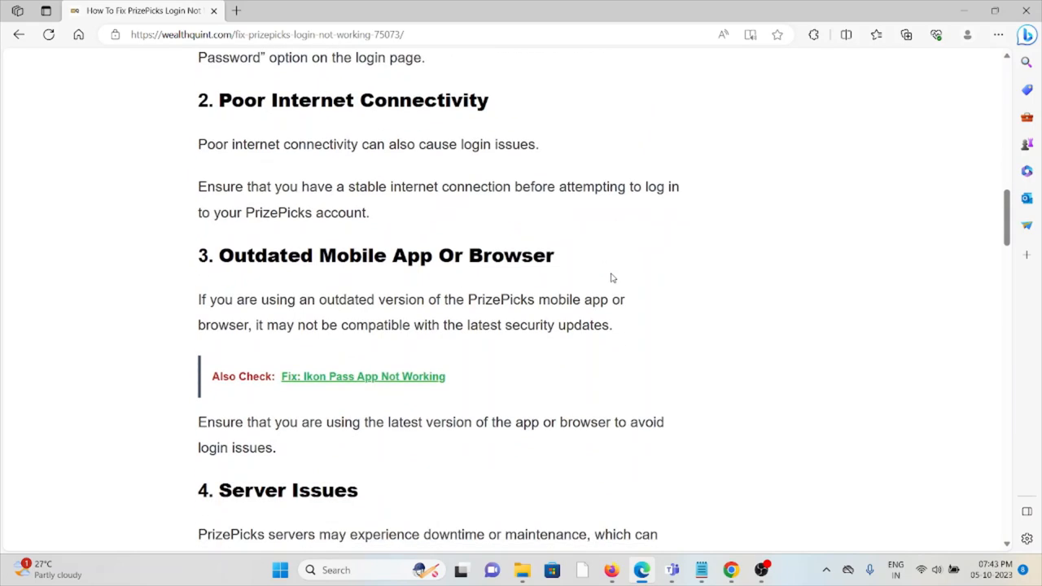
{"action": "mouse_move", "coordinate": [661, 267]}
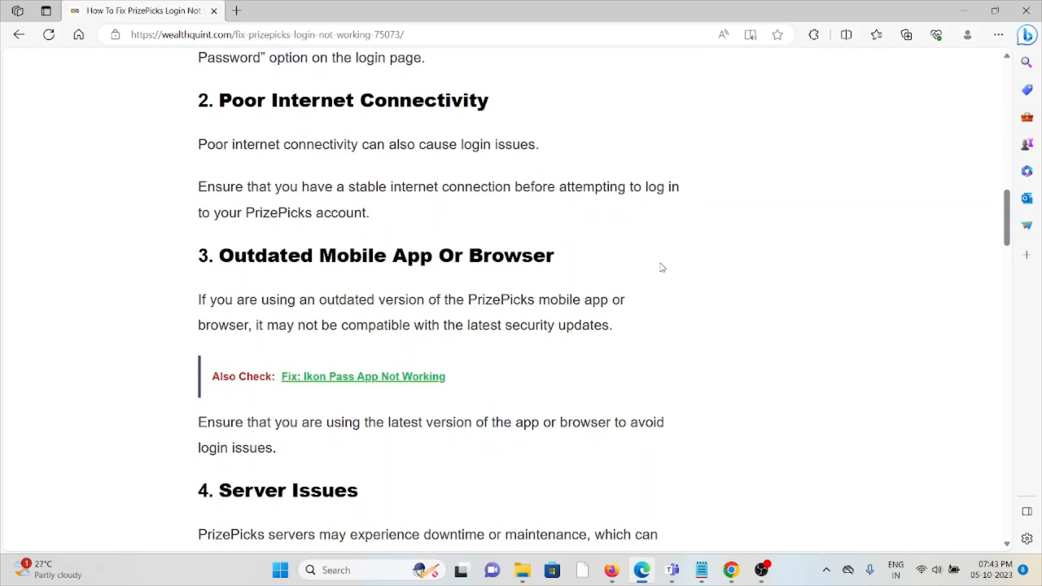
{"action": "scroll", "scroll_direction": "down", "scroll_amount": 3}
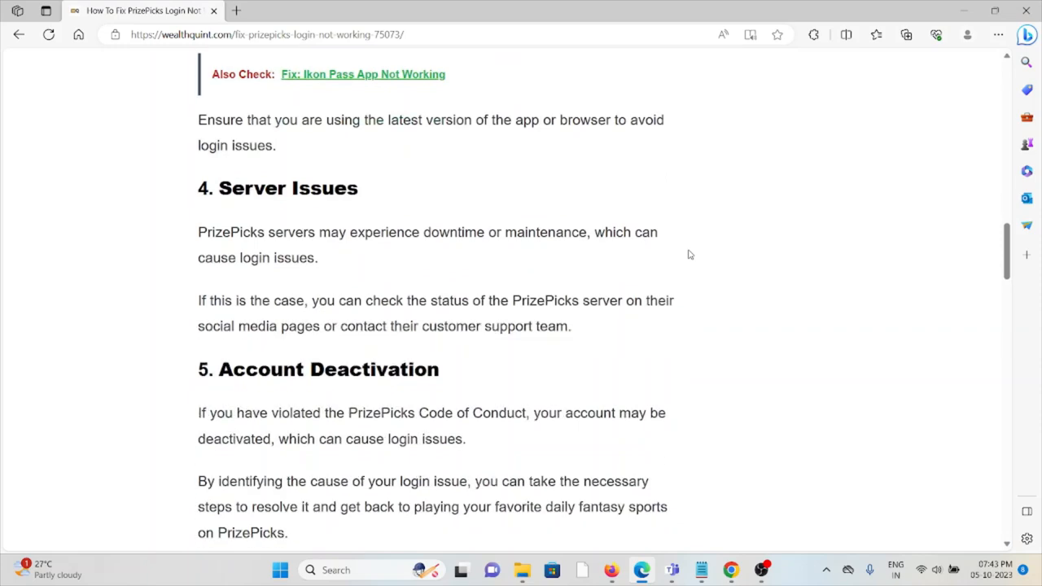
{"action": "scroll", "scroll_direction": "down", "scroll_amount": 3}
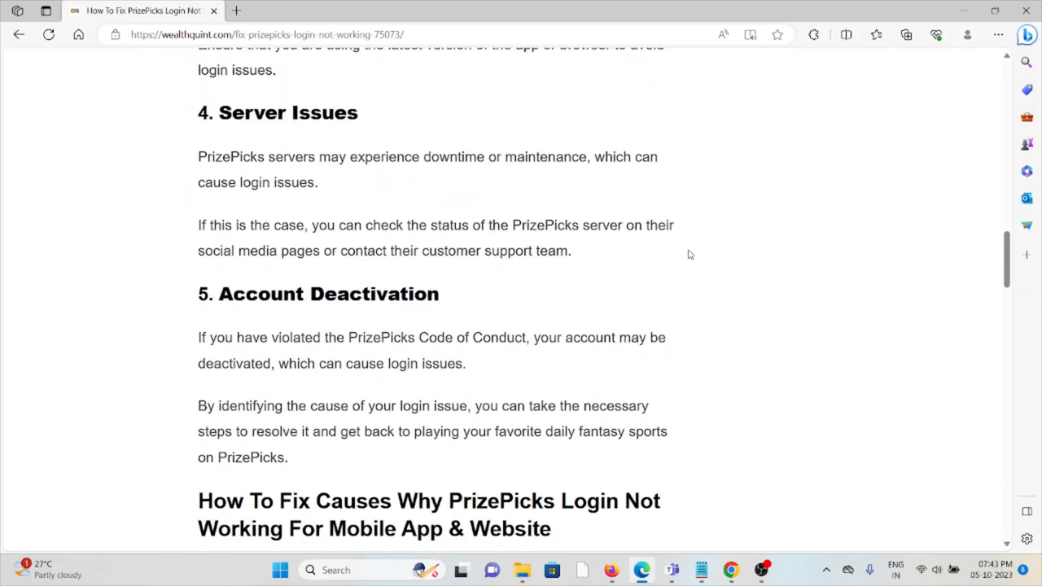
{"action": "scroll", "scroll_direction": "down", "scroll_amount": 3}
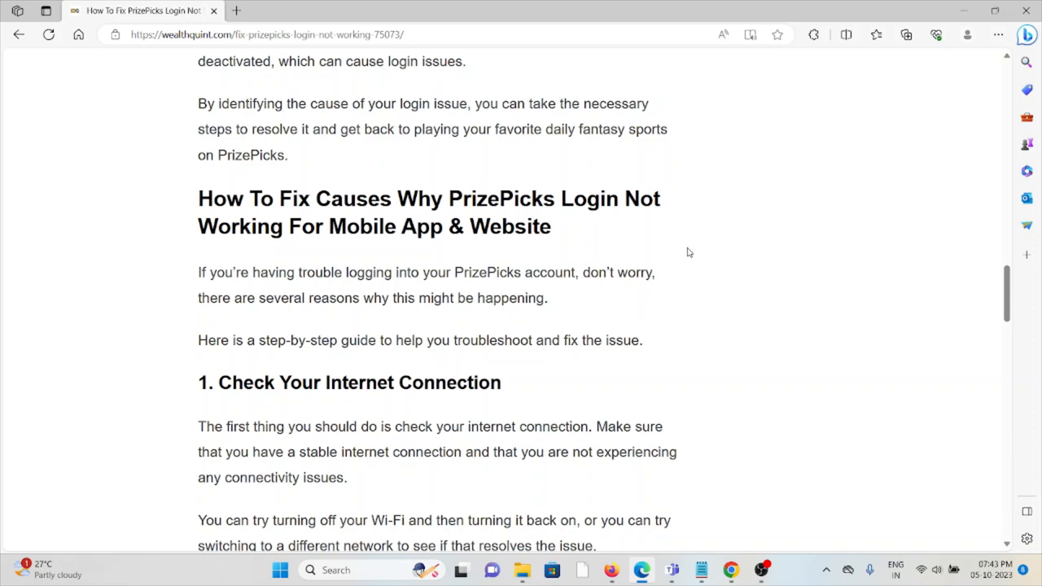
{"action": "scroll", "scroll_direction": "down", "scroll_amount": 3}
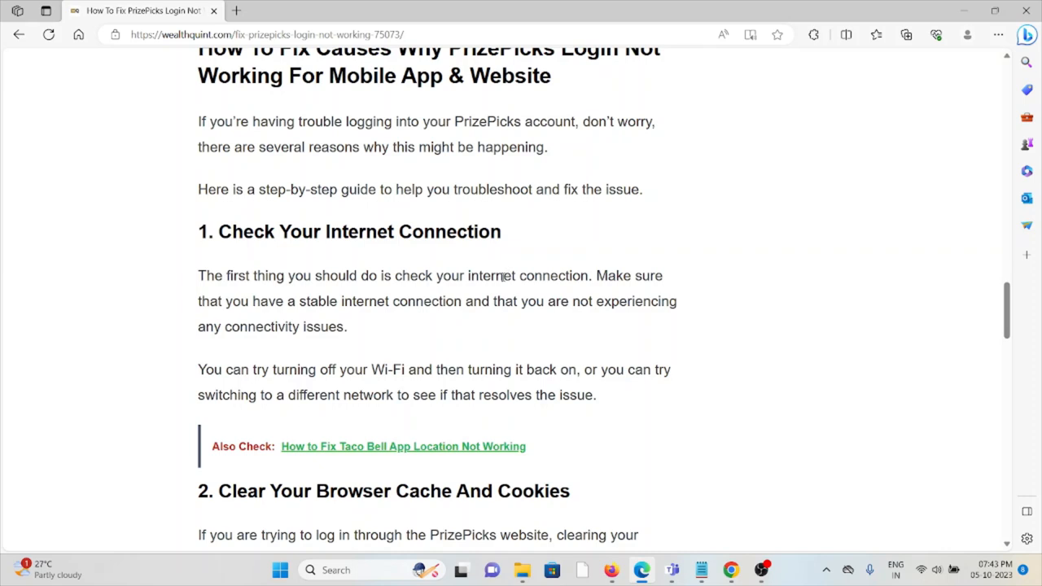
{"action": "scroll", "scroll_direction": "down", "scroll_amount": 3}
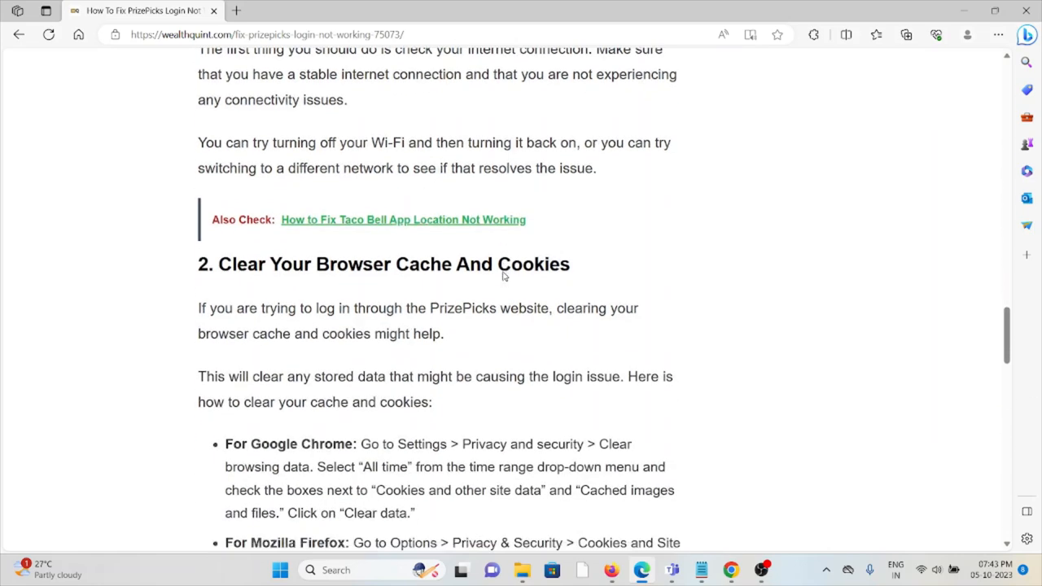
{"action": "scroll", "scroll_direction": "down", "scroll_amount": 3}
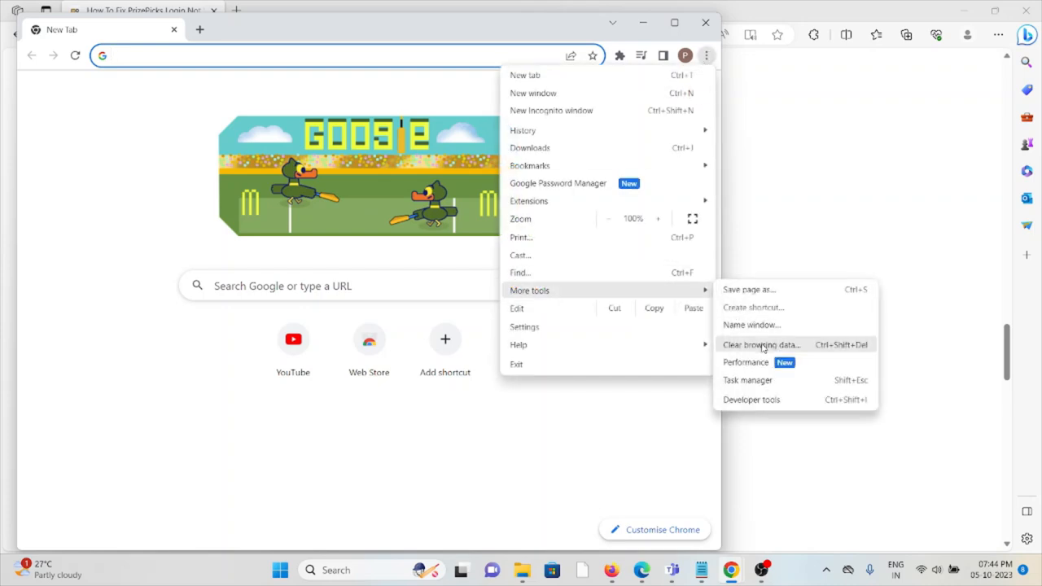
Point to Clear browsing data under More tools in Chrome's three-dot menu.
{"action": "left_click", "coordinate": [762, 345]}
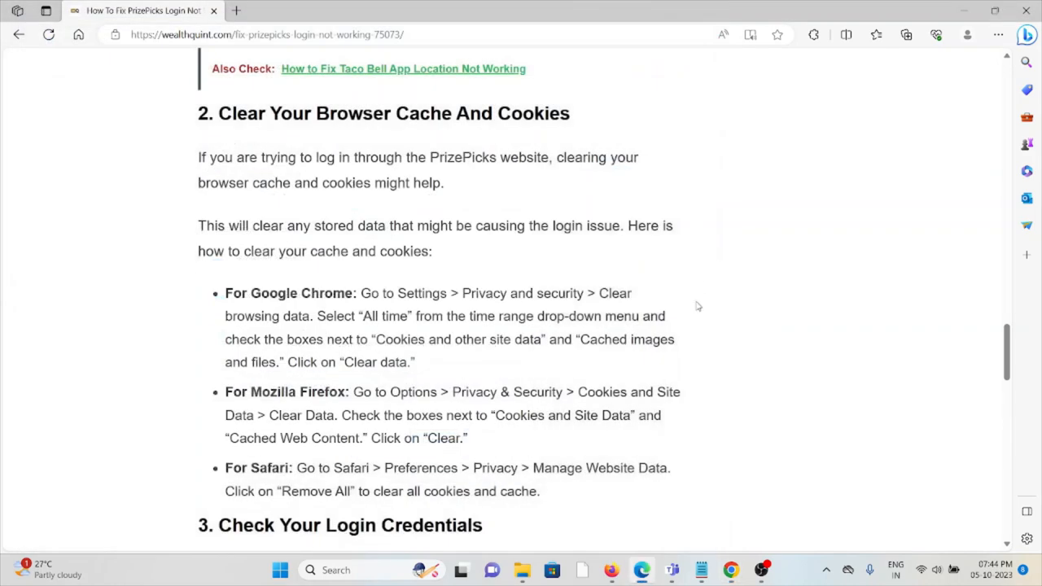
{"action": "mouse_move", "coordinate": [710, 292]}
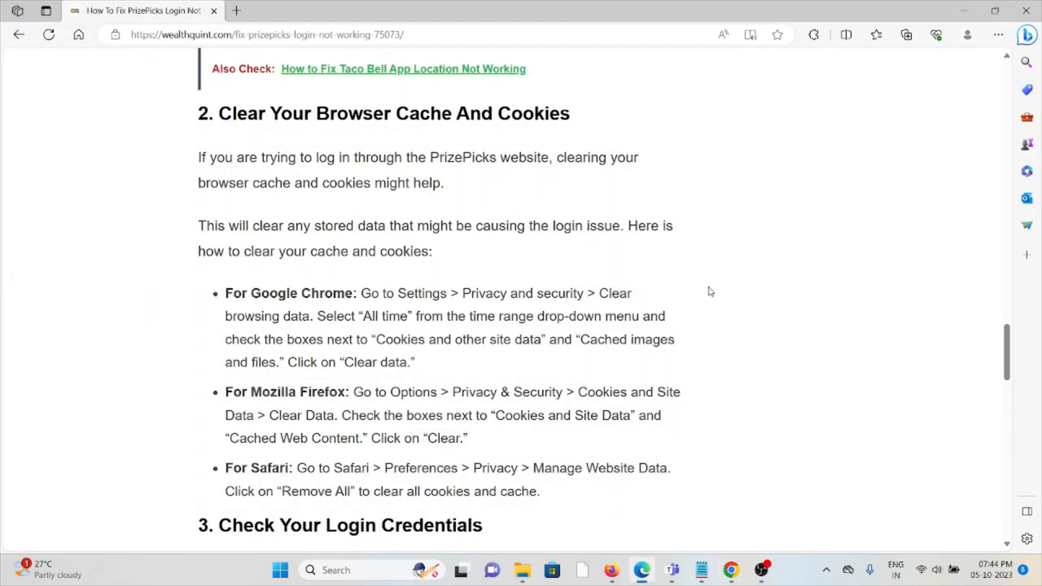
{"action": "mouse_move", "coordinate": [715, 285]}
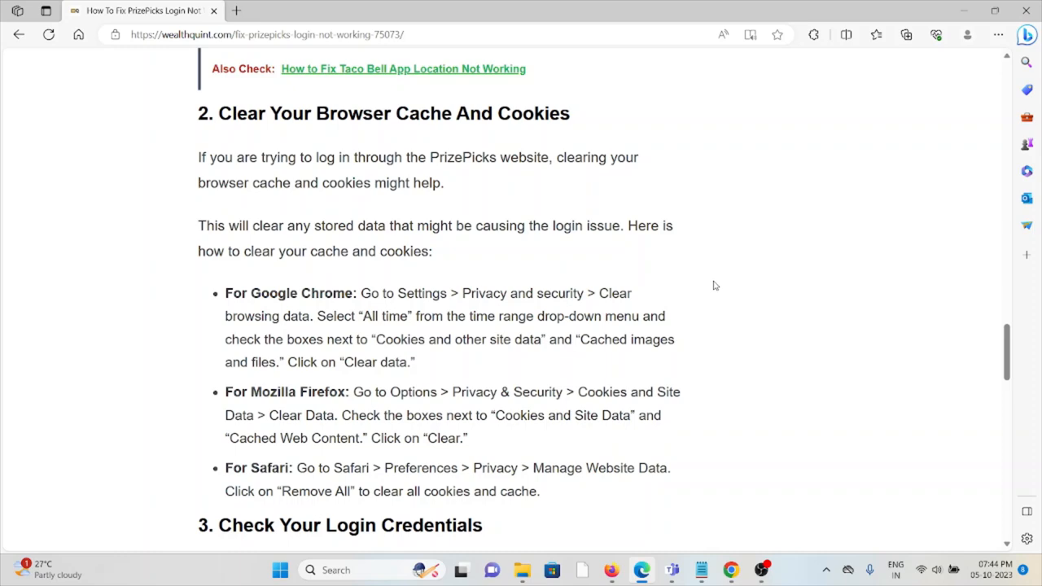
{"action": "mouse_move", "coordinate": [264, 383]}
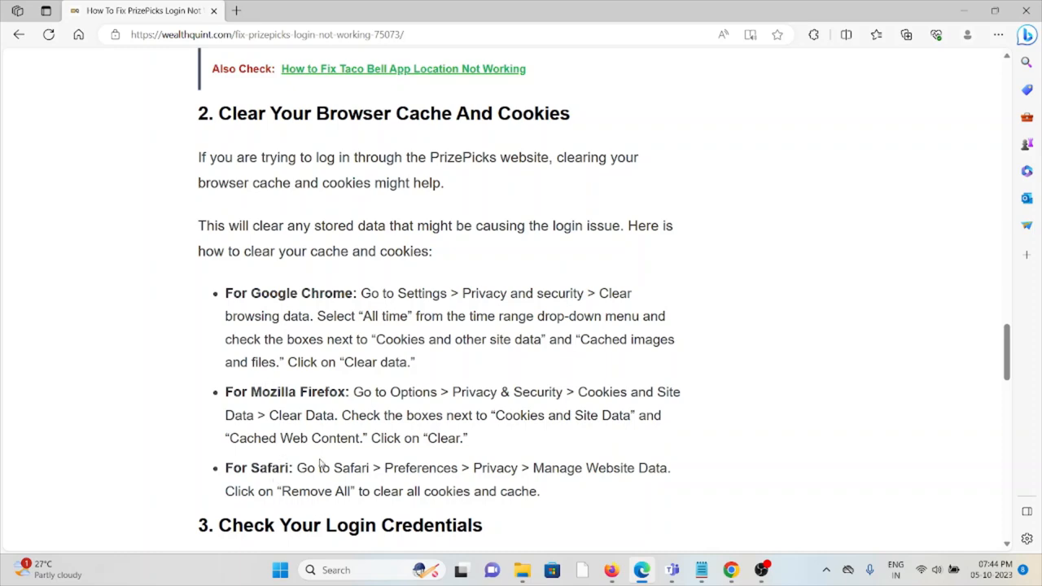
Scroll the article down to the '3. Check Your Login Credentials' section.
{"action": "scroll", "scroll_direction": "down", "scroll_amount": 3}
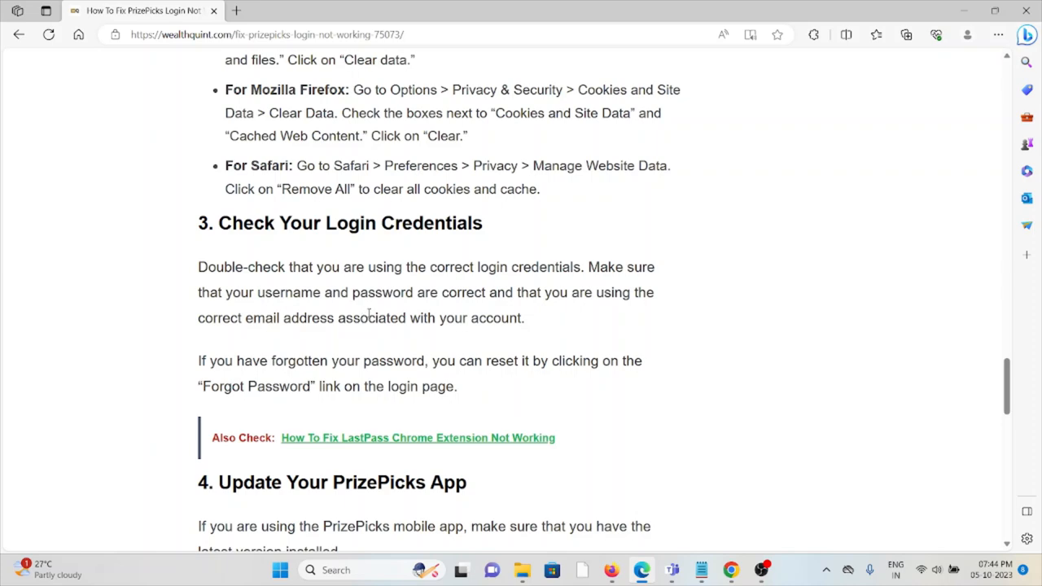
Scroll down through fixes 4 and 5 to the Similar Posts section.
{"action": "scroll", "scroll_direction": "down", "scroll_amount": 3}
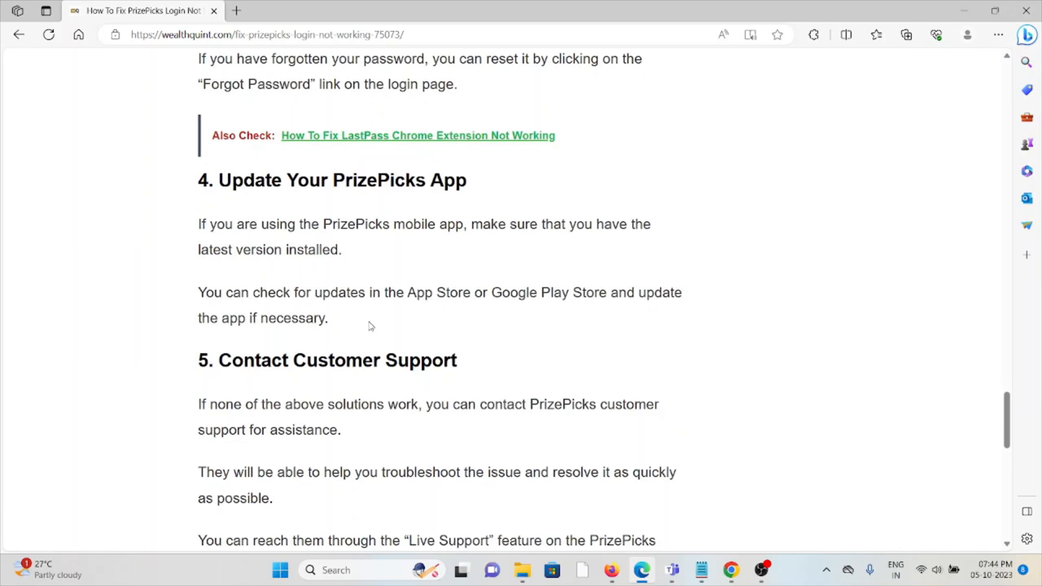
{"action": "mouse_move", "coordinate": [362, 393]}
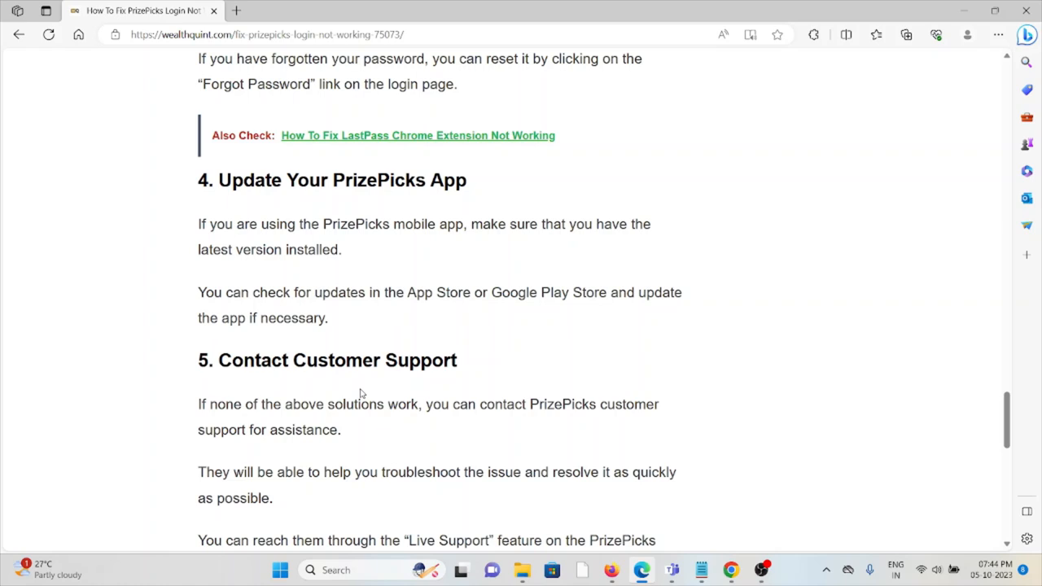
{"action": "scroll", "scroll_direction": "down", "scroll_amount": 3}
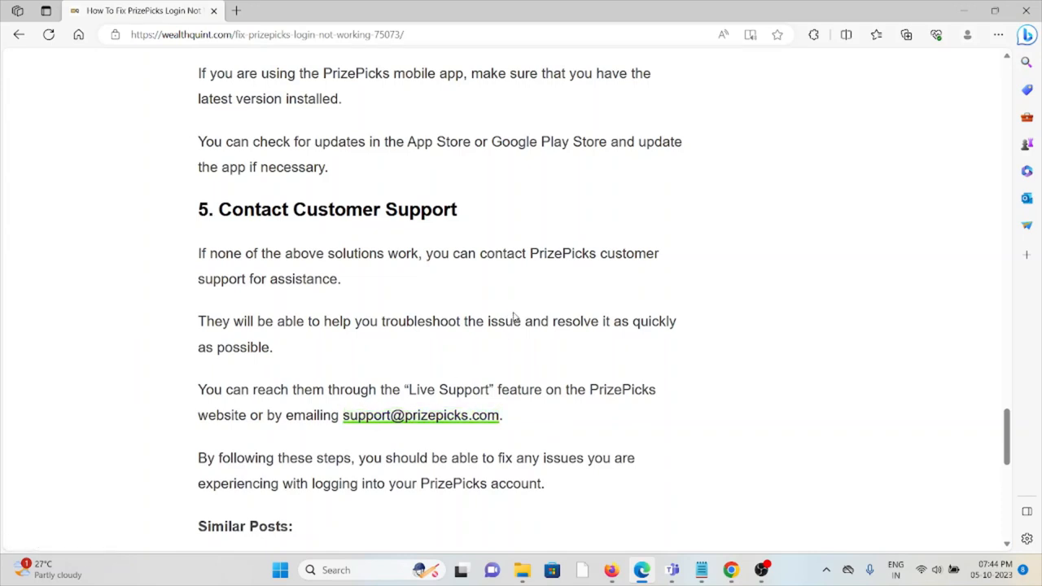
{"action": "mouse_move", "coordinate": [518, 313]}
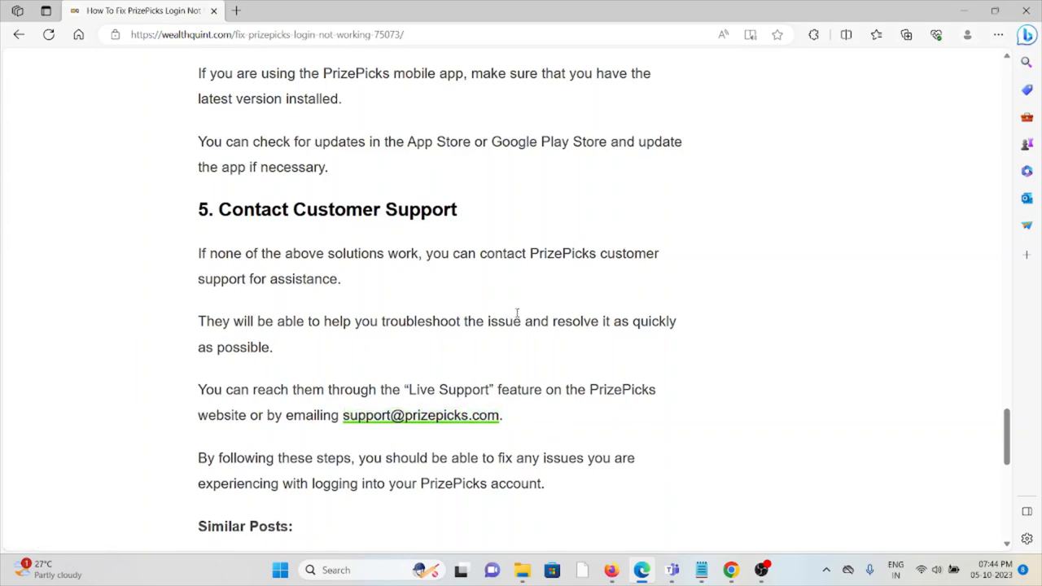
{"action": "mouse_move", "coordinate": [525, 307]}
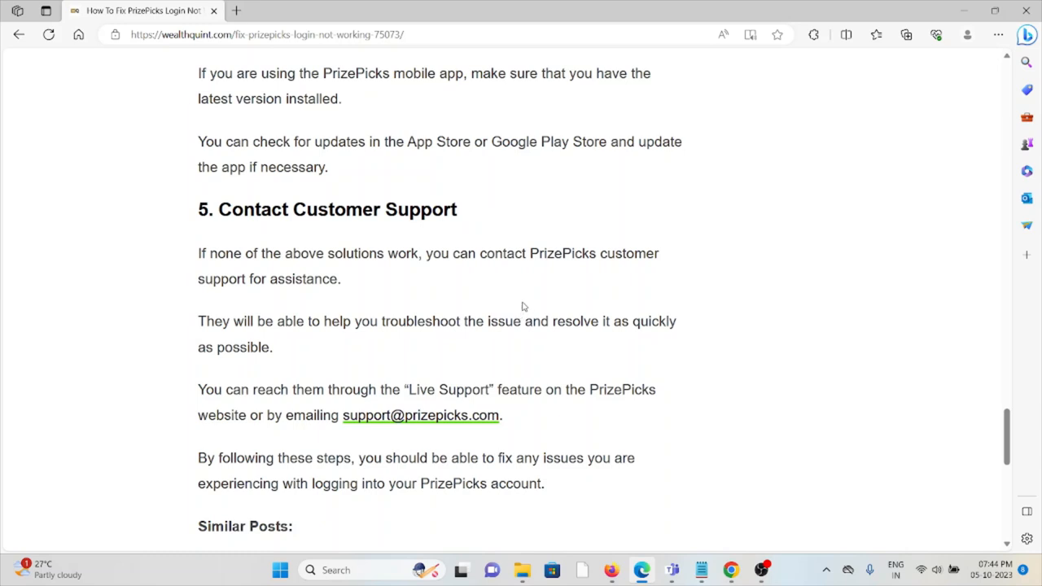
{"action": "mouse_move", "coordinate": [527, 308]}
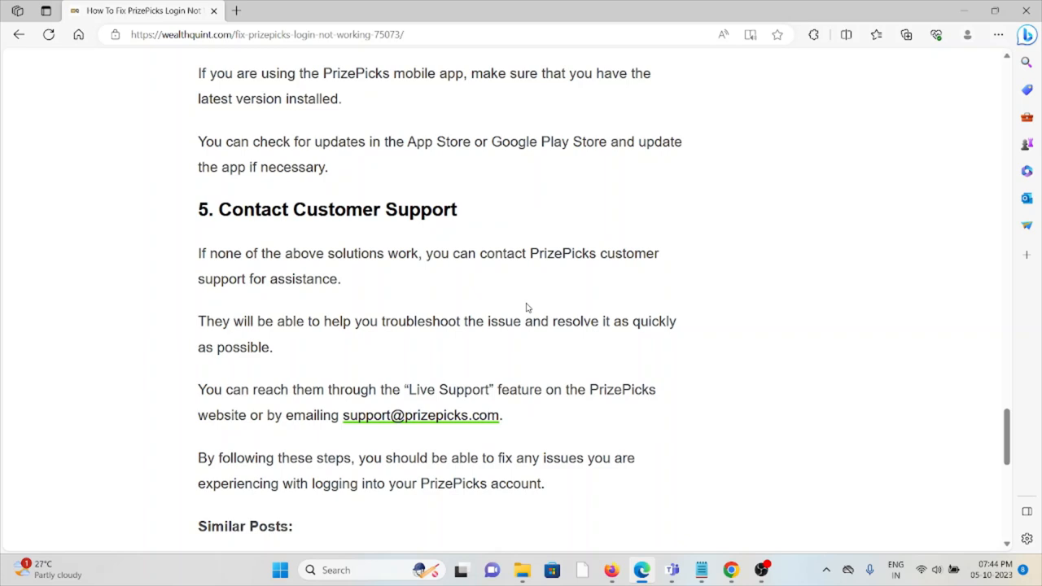
{"action": "scroll", "scroll_direction": "down", "scroll_amount": 3}
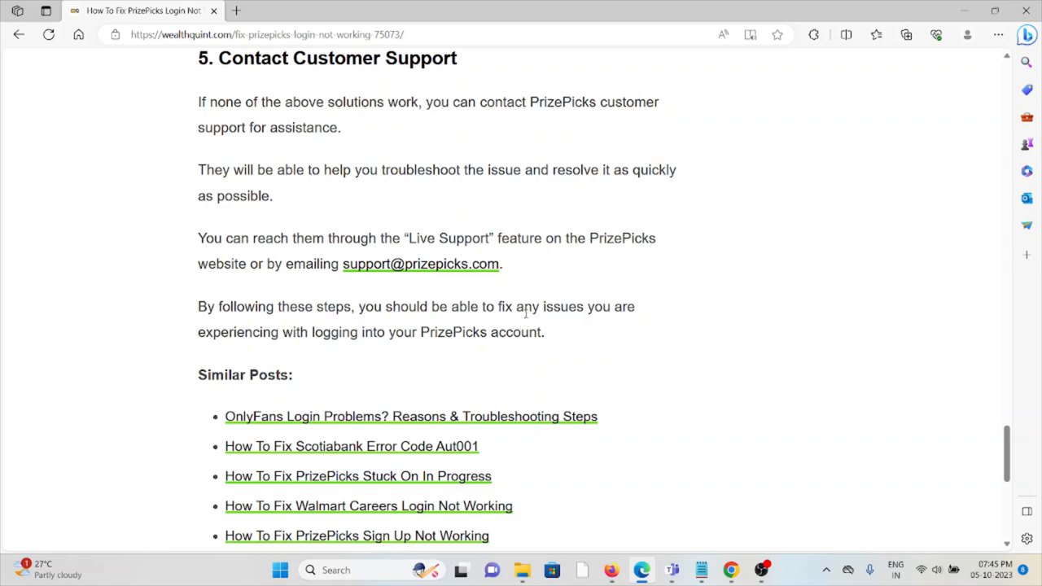
Scroll back up to the article's title at the top.
{"action": "scroll", "scroll_direction": "up", "scroll_amount": 3}
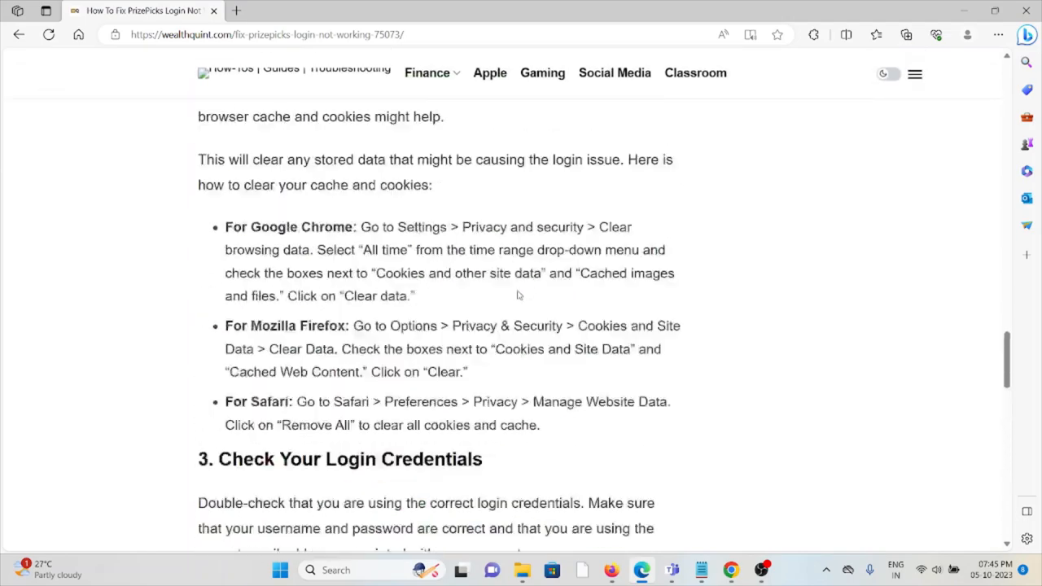
{"action": "scroll", "scroll_direction": "up", "scroll_amount": 3}
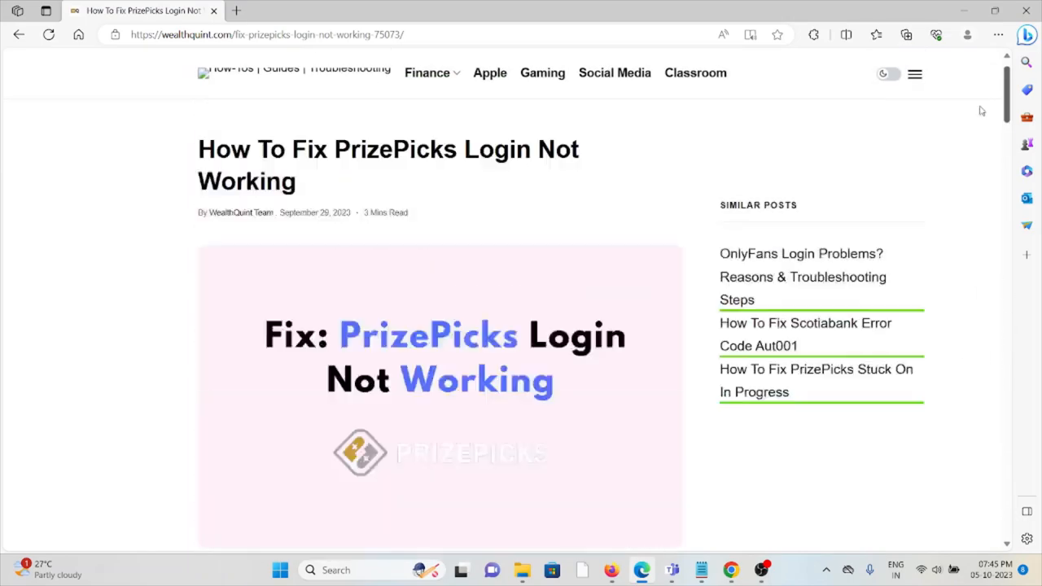